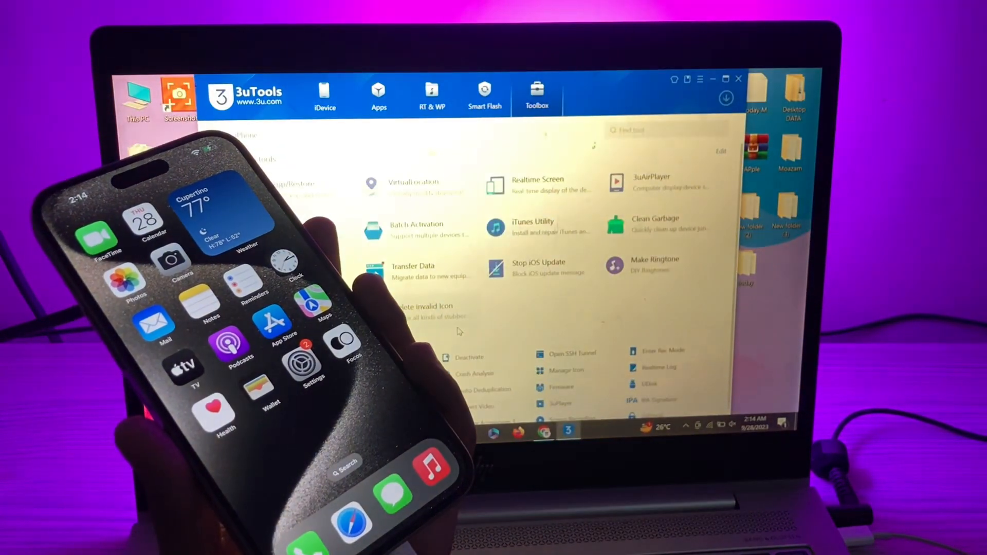
# Load the 'old tone' MP3 from the Desktop into the Make Ringtone tool
pyautogui.click(324, 94)
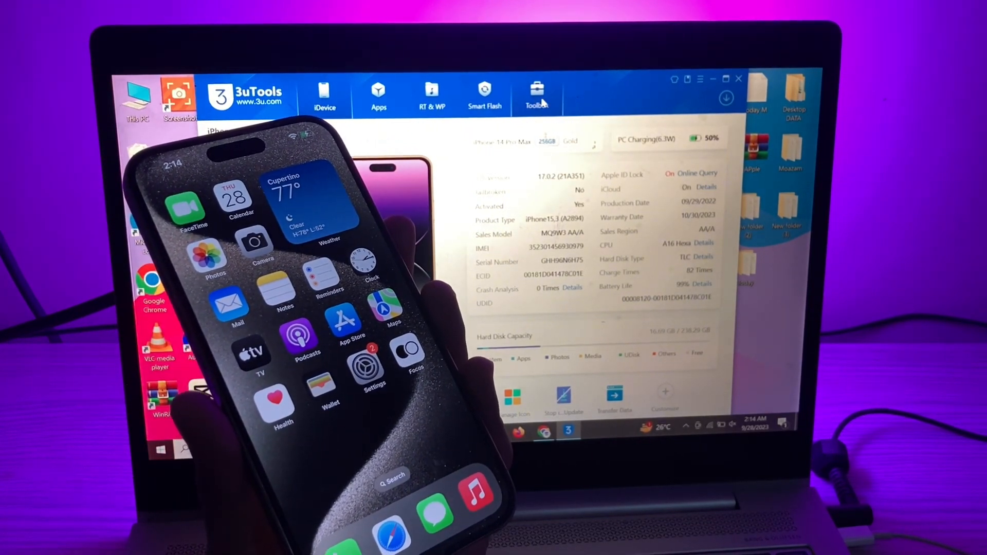
pyautogui.click(536, 91)
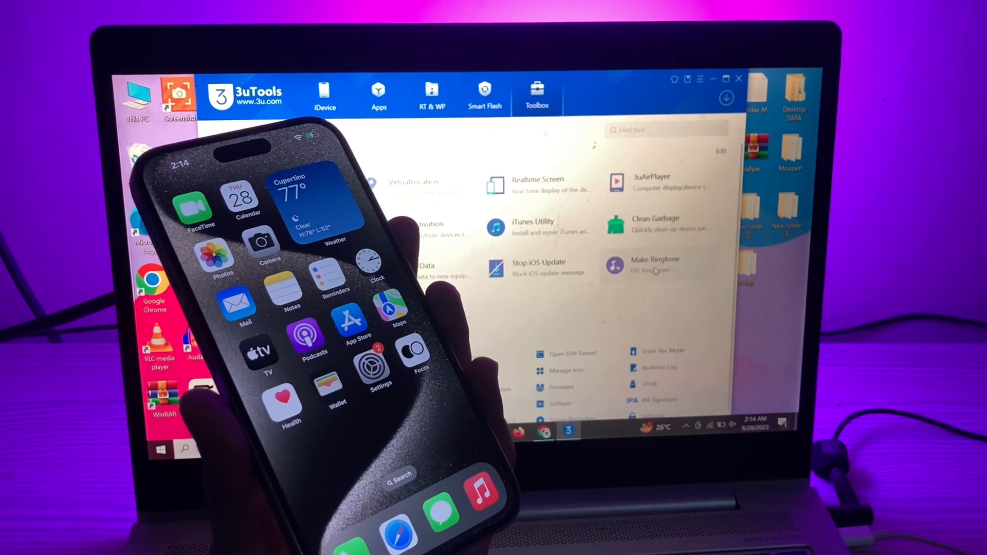
pyautogui.click(656, 264)
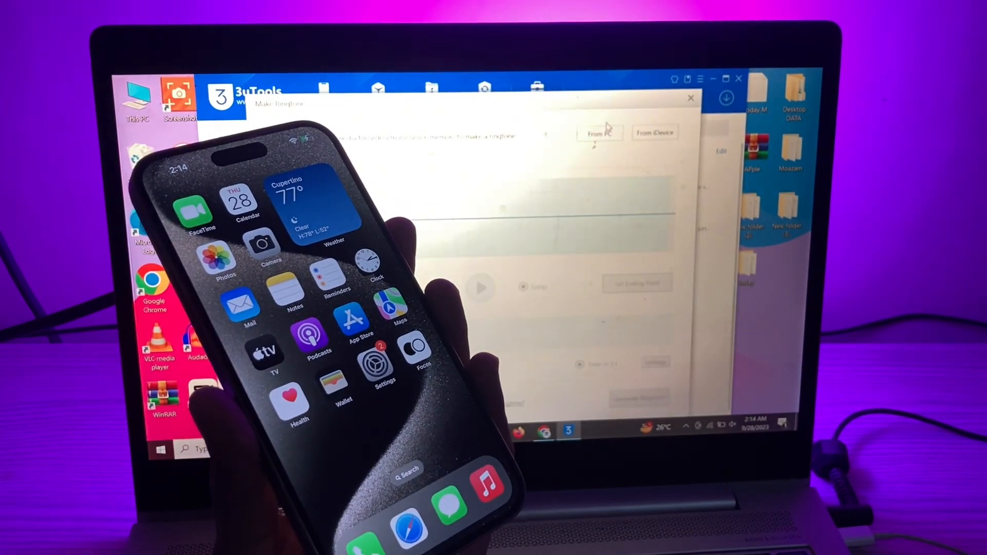
pyautogui.click(599, 132)
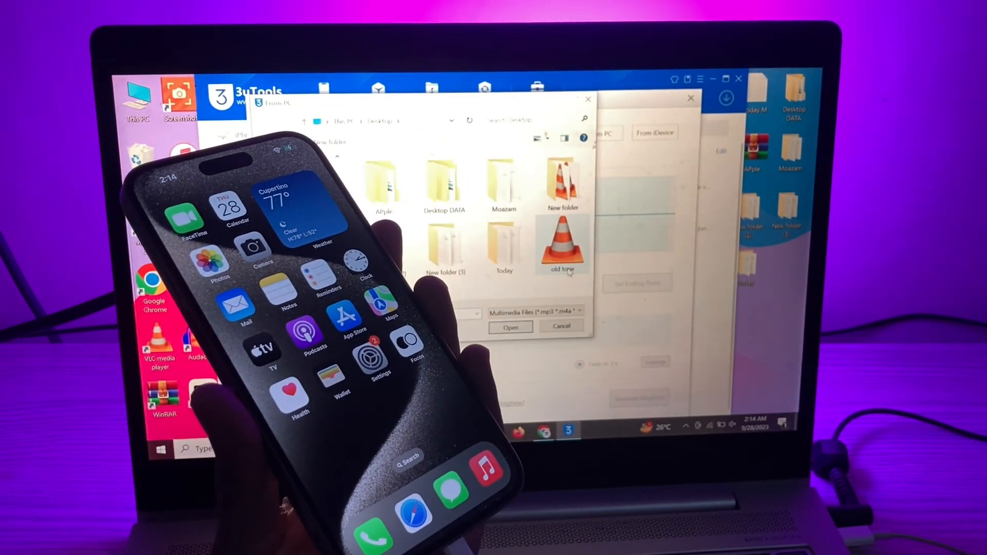
pyautogui.click(511, 326)
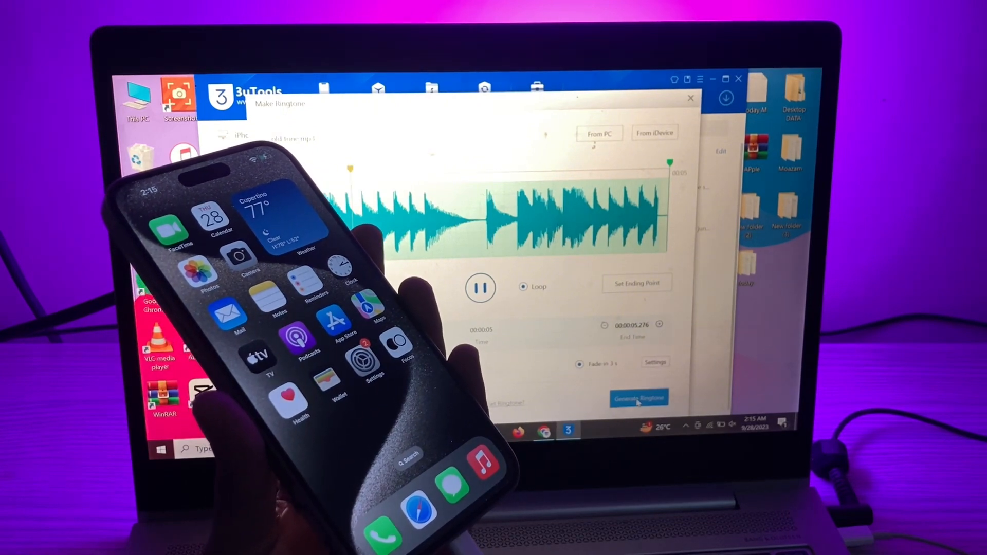
# Generate the 'old tone (1)' ringtone, import it to the iPhone, and dismiss the success dialog
pyautogui.click(638, 398)
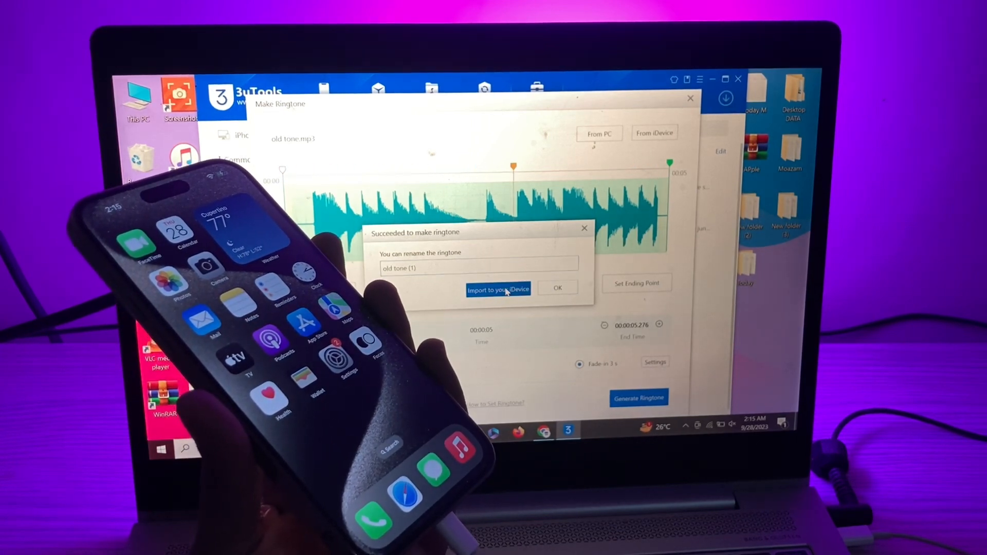
pyautogui.click(498, 289)
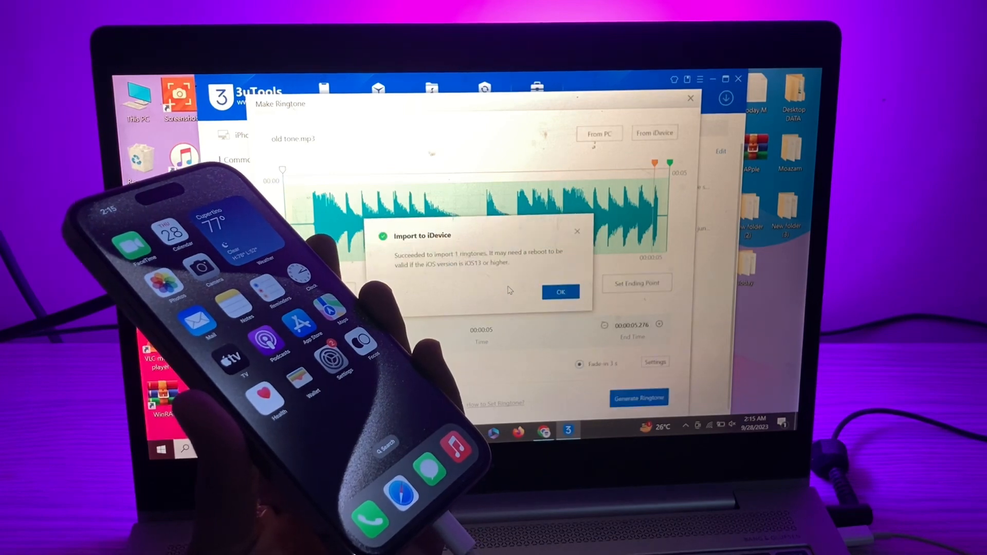
pyautogui.click(559, 291)
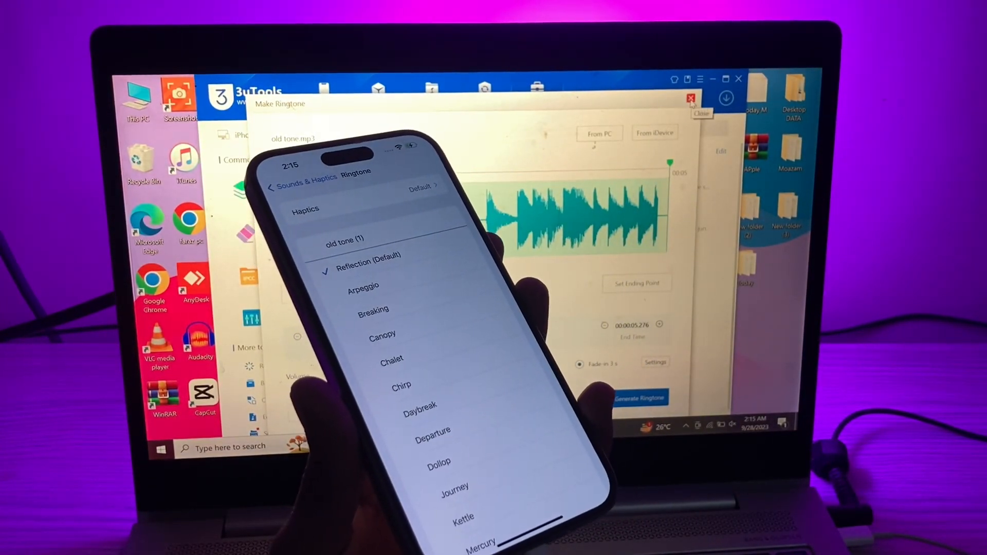
# Close the 3uTools window on the computer
pyautogui.click(692, 102)
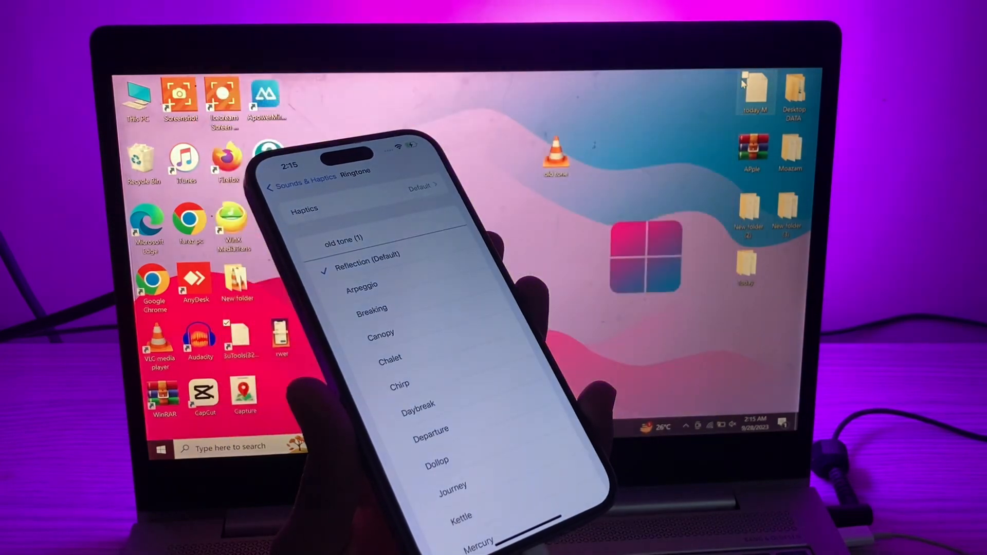